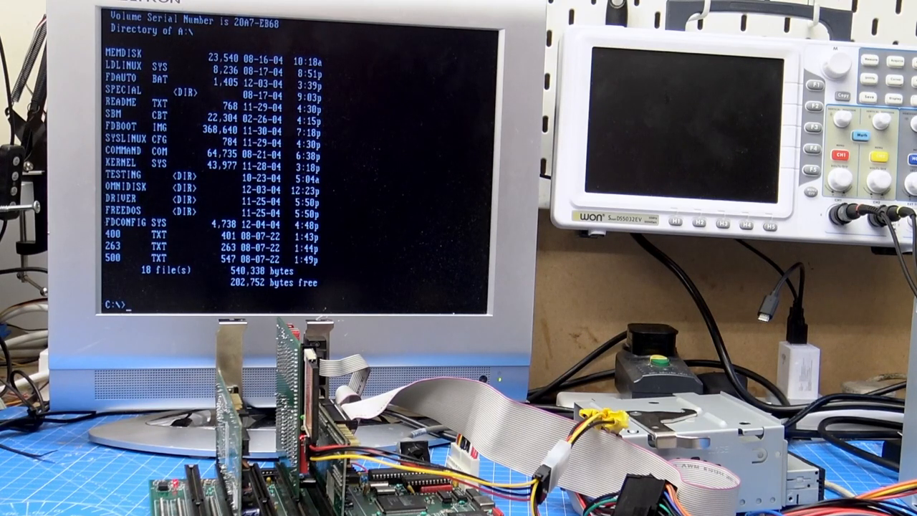
type("type a:\\")
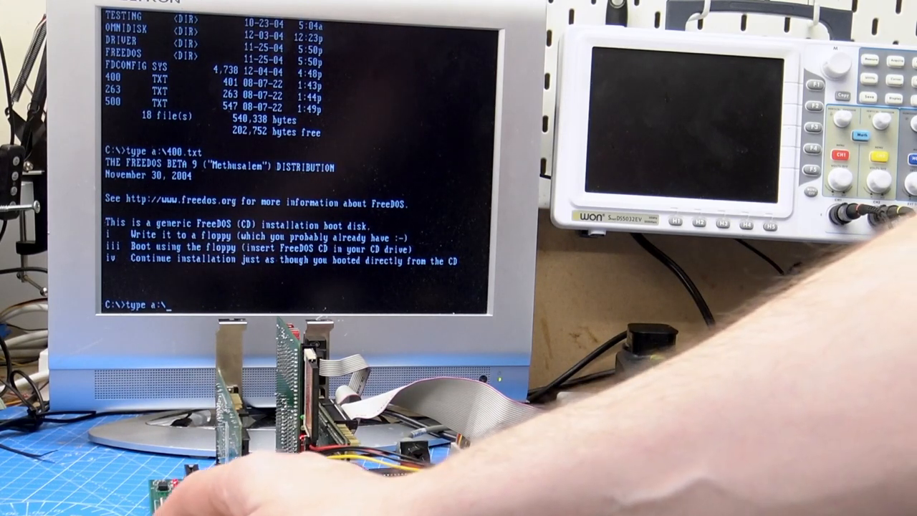
type("500.tx")
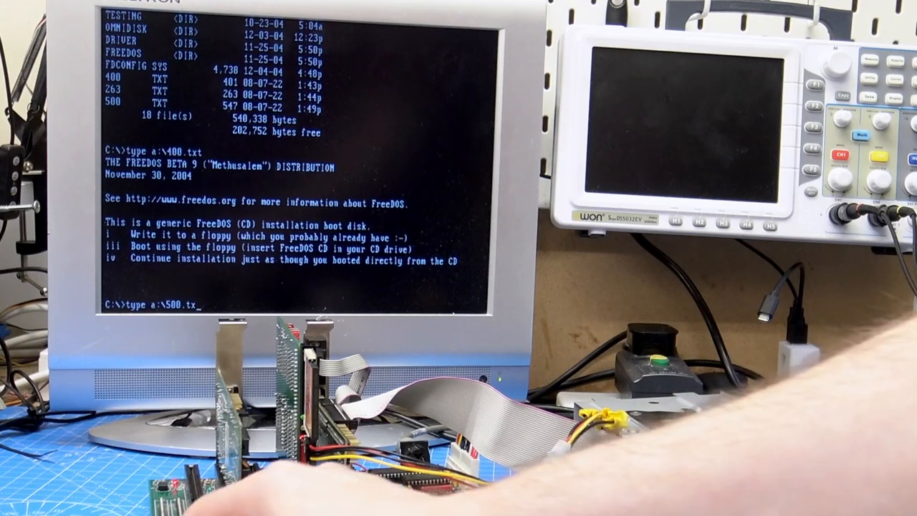